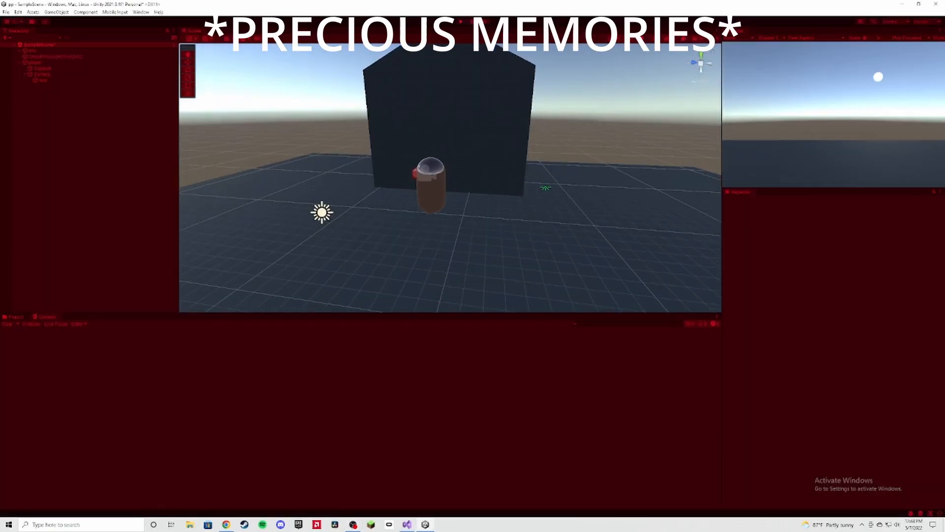
# Attempt to enter play mode, which Unity blocks because of unresolved compiler errors.
pyautogui.click(459, 22)
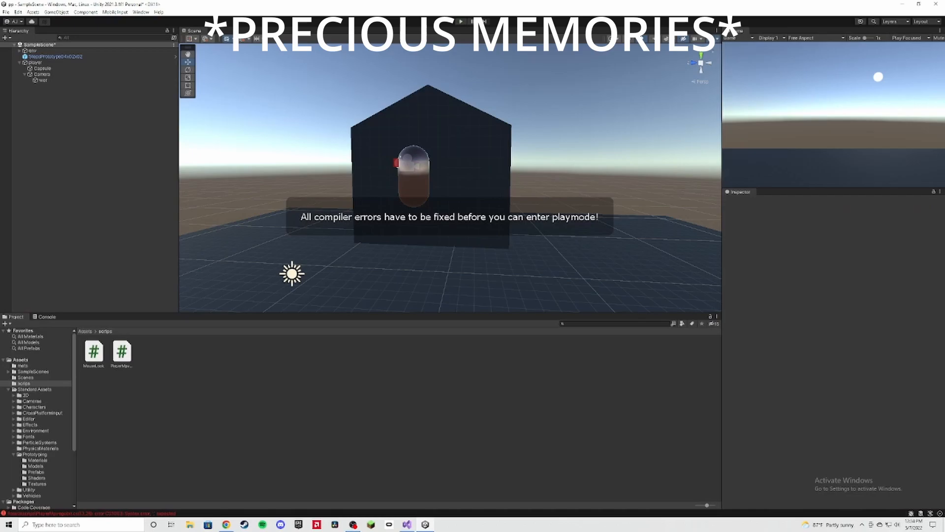